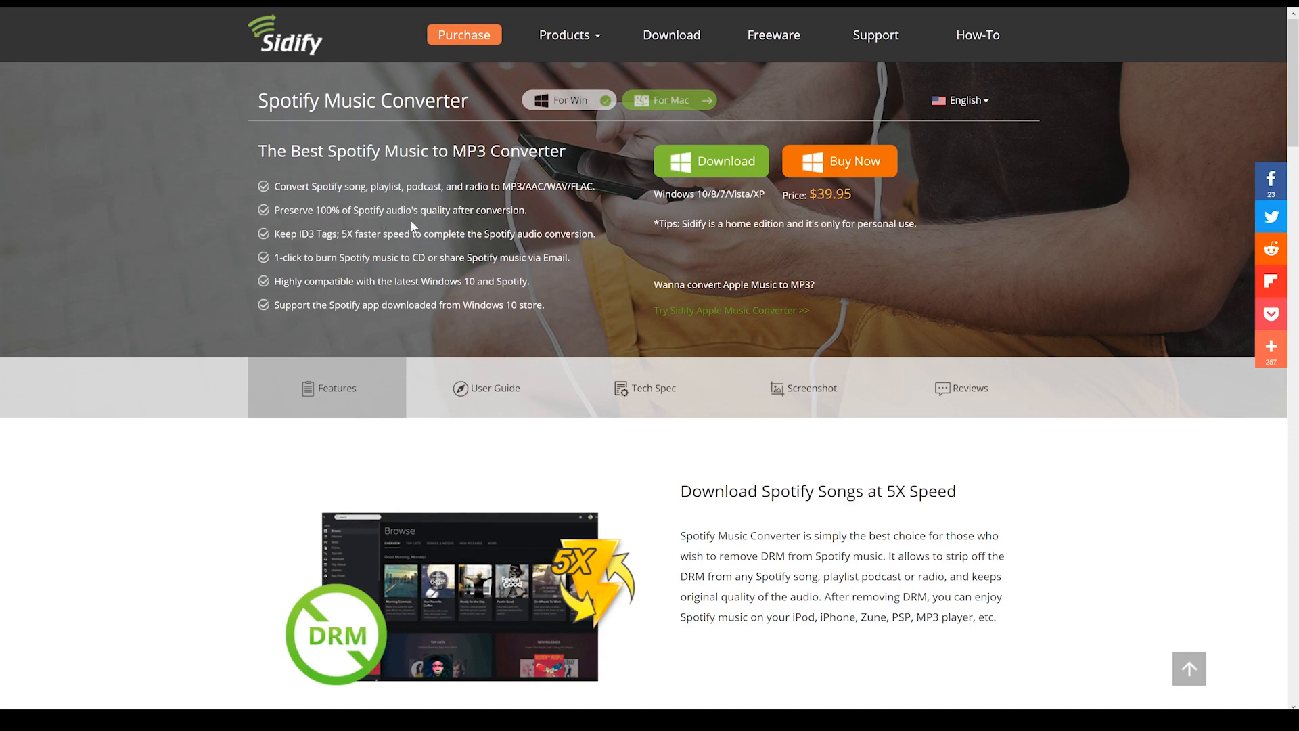
{"action": "scroll", "scroll_direction": "down", "scroll_amount": 3}
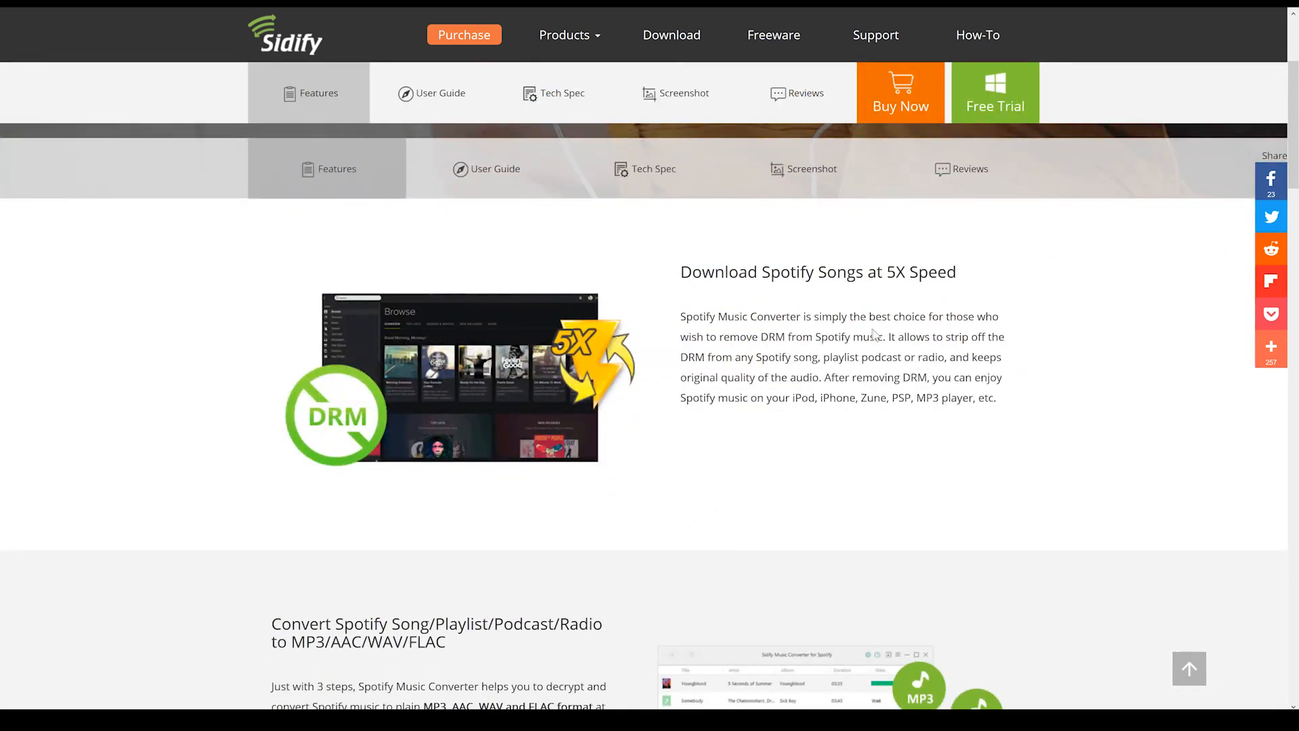
{"action": "mouse_move", "coordinate": [850, 374]}
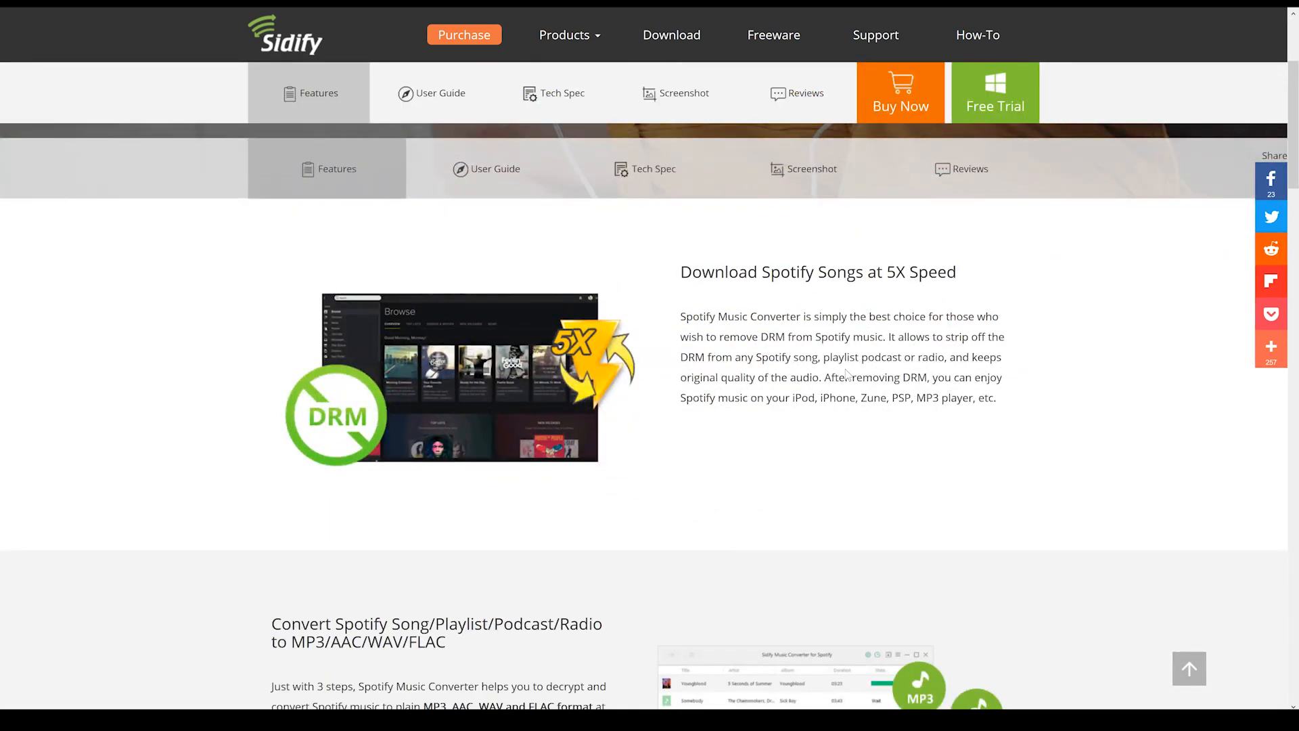
{"action": "mouse_move", "coordinate": [836, 419]}
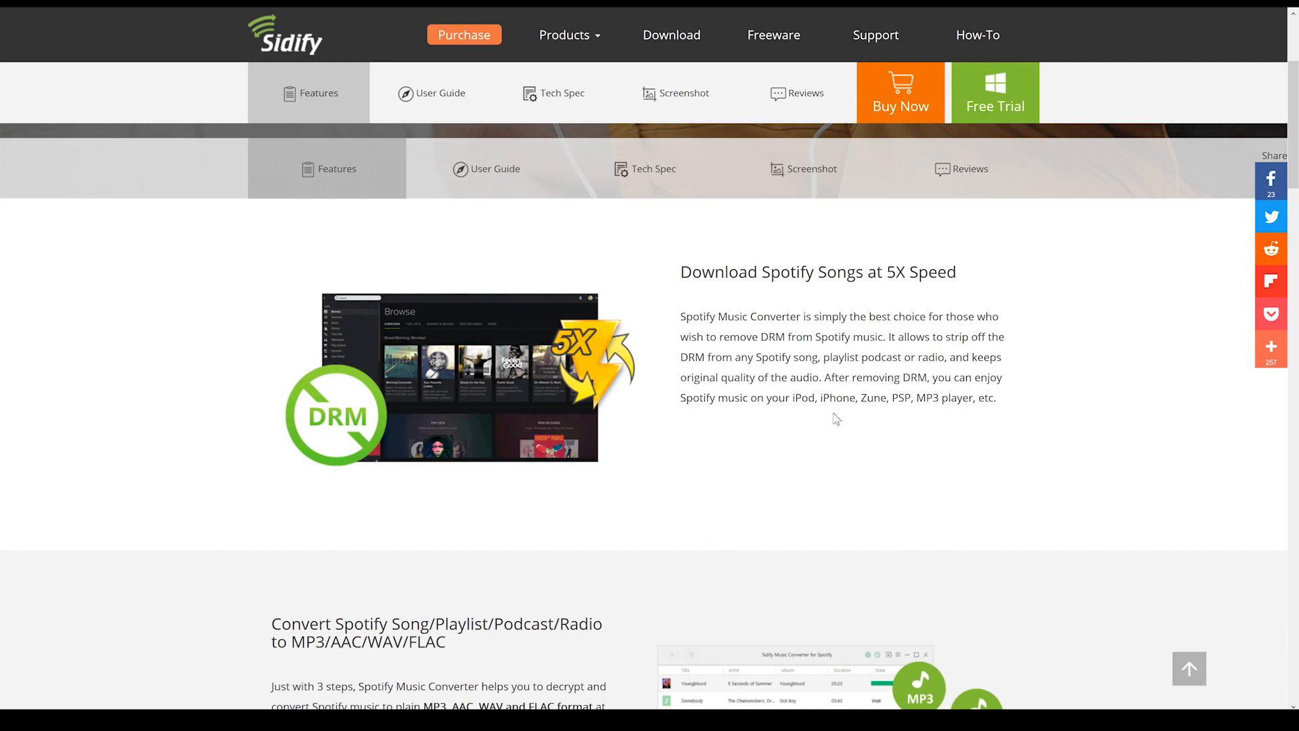
{"action": "mouse_move", "coordinate": [866, 400]}
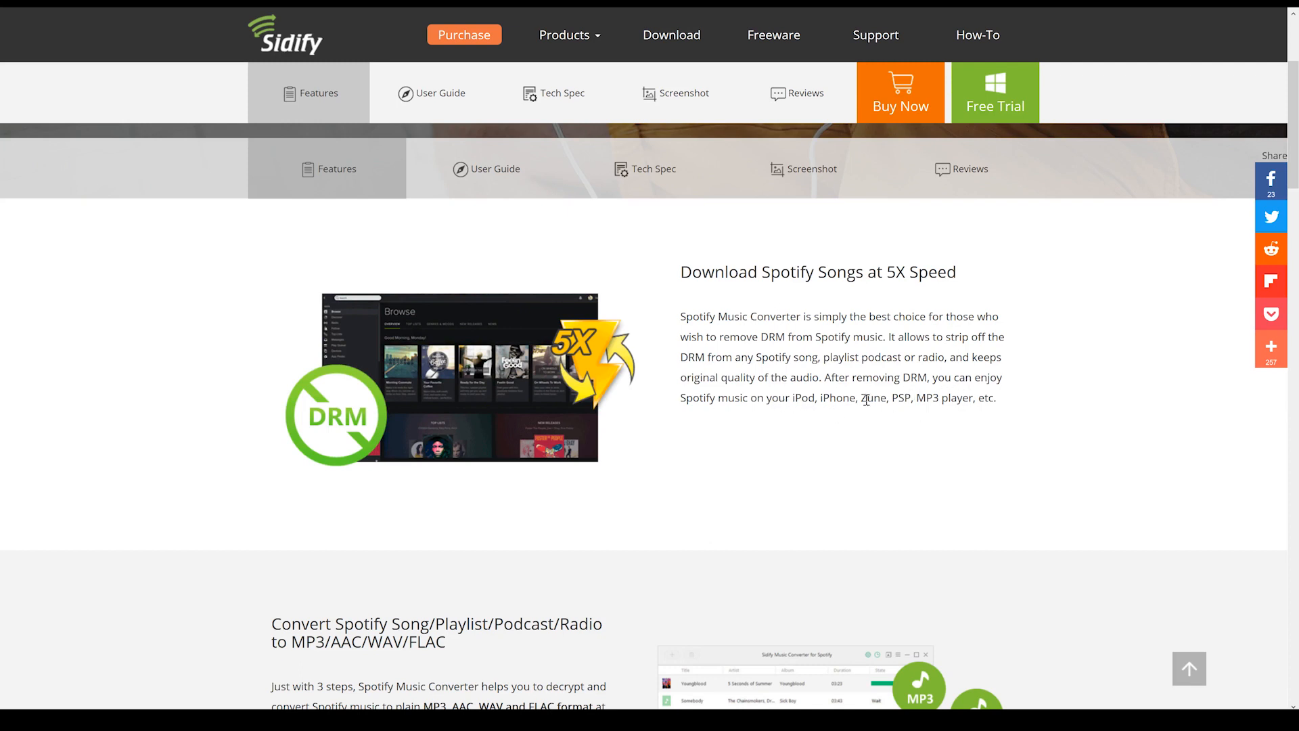
{"action": "mouse_move", "coordinate": [954, 415]}
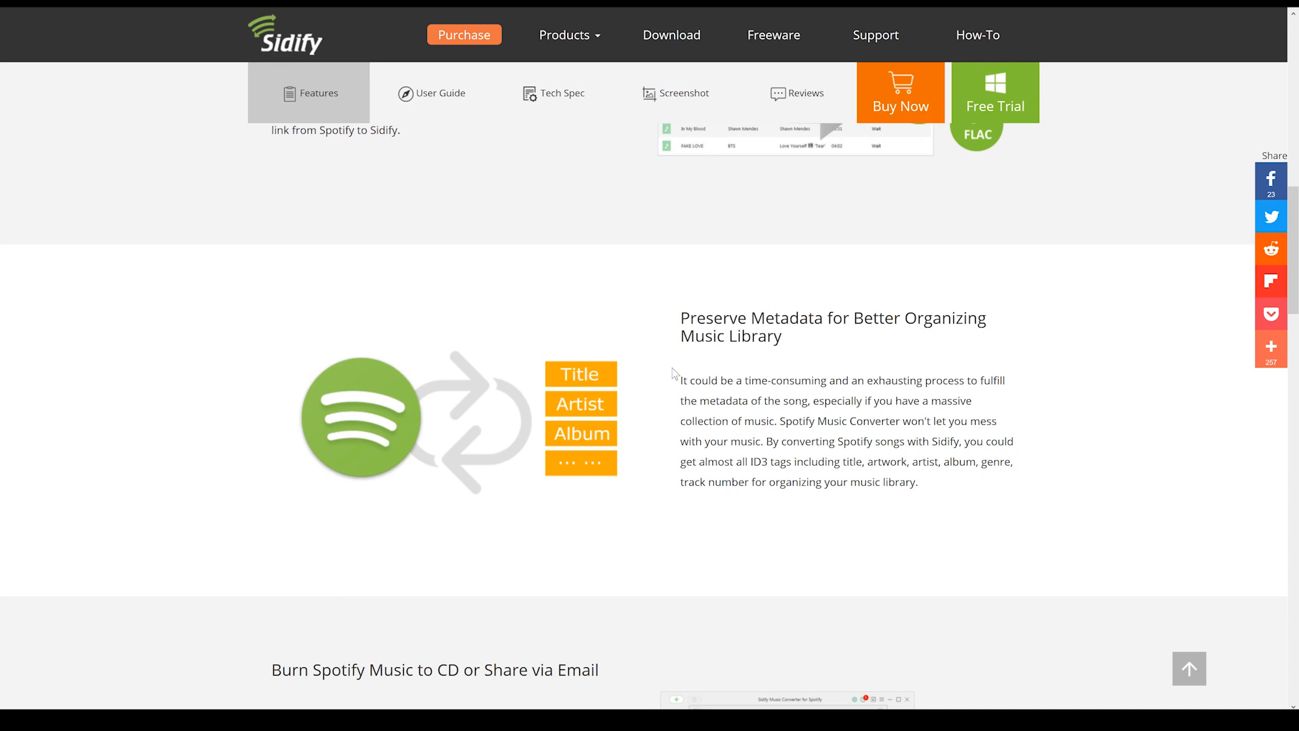
{"action": "scroll", "scroll_direction": "down", "scroll_amount": 3}
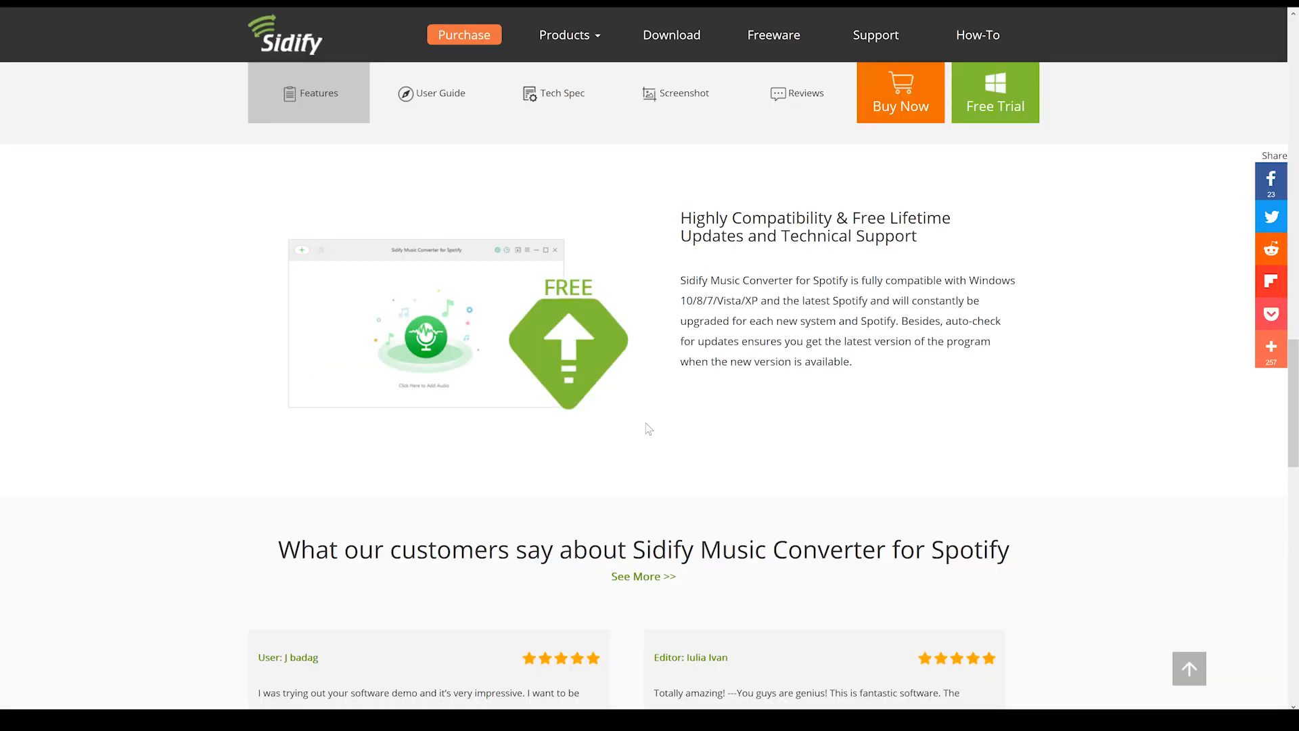